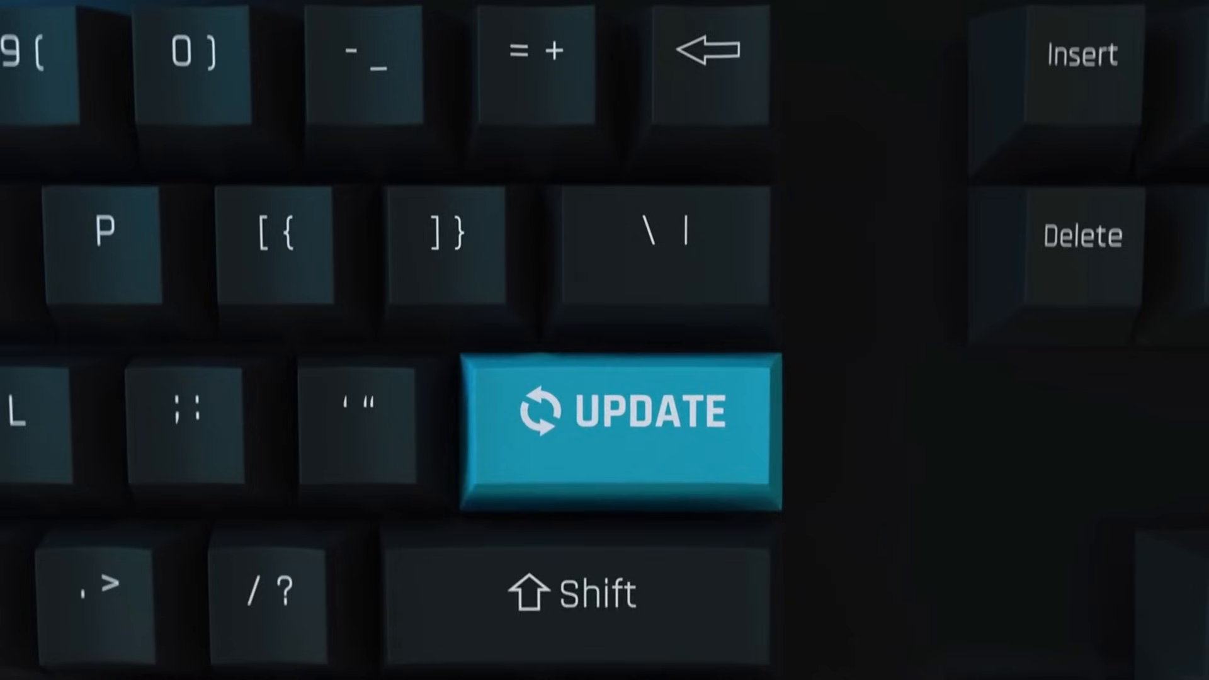
left_click(621, 420)
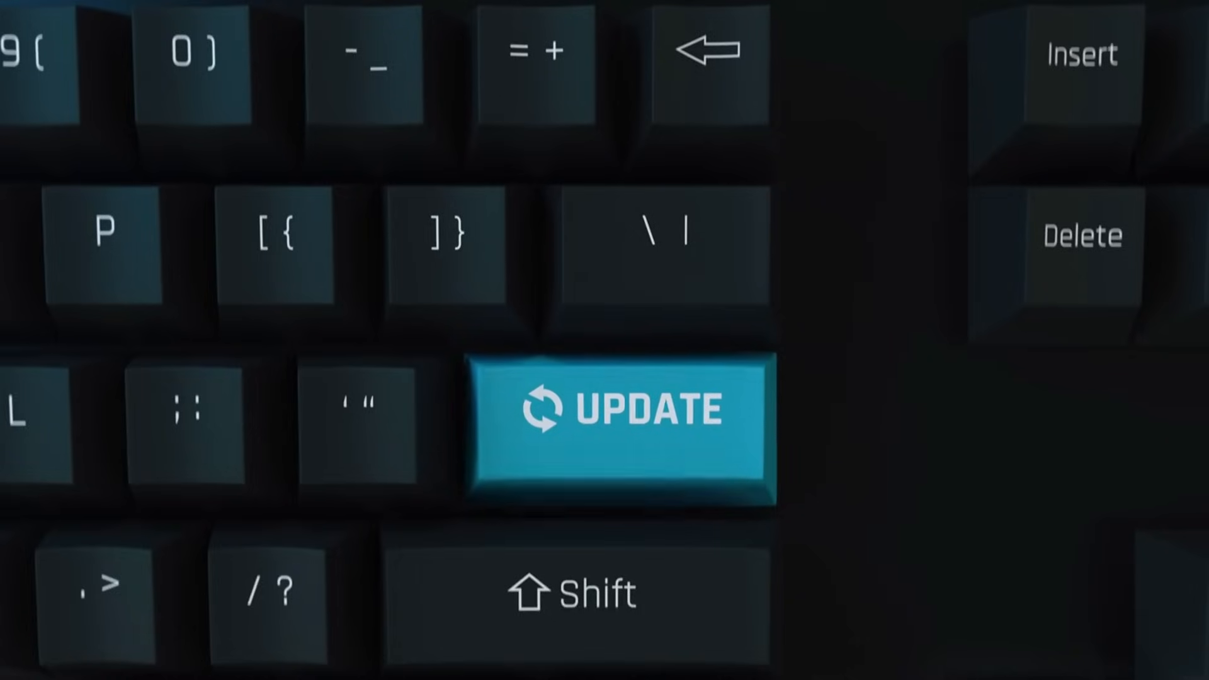